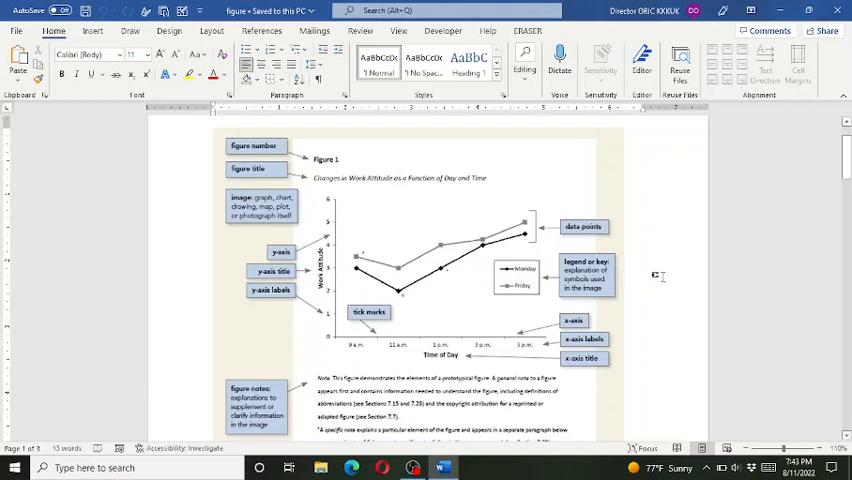
pyautogui.moveTo(653, 277)
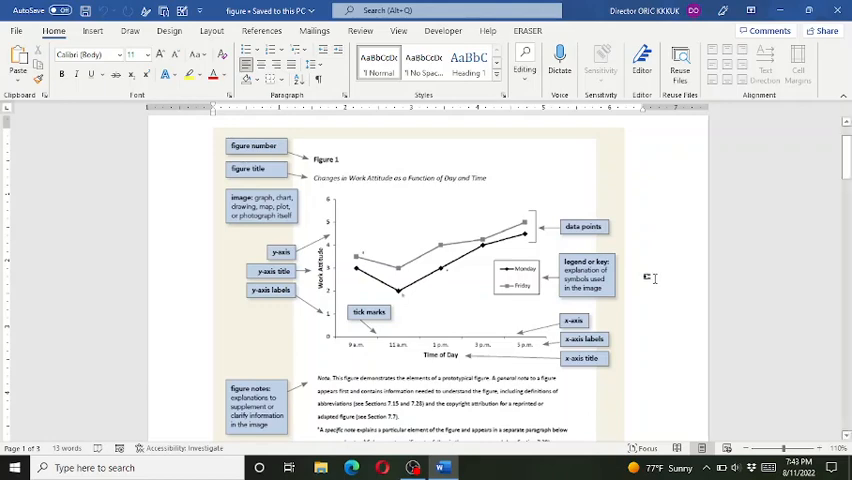
pyautogui.moveTo(650, 278)
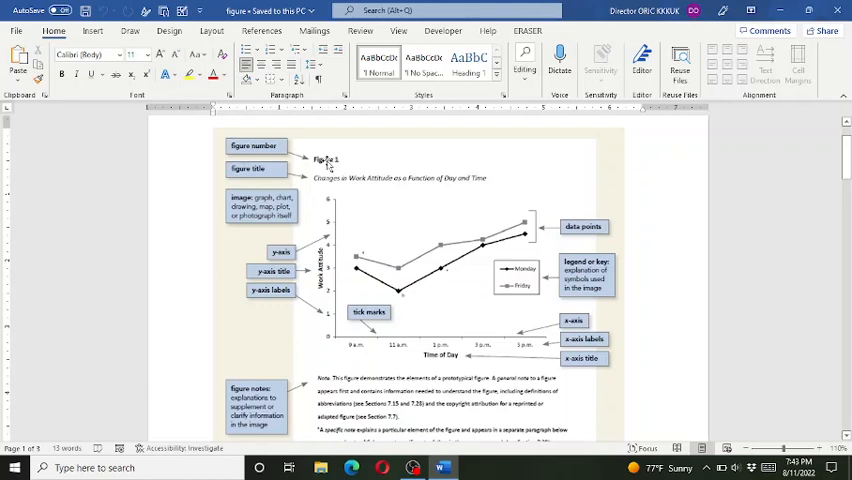
pyautogui.moveTo(326, 163)
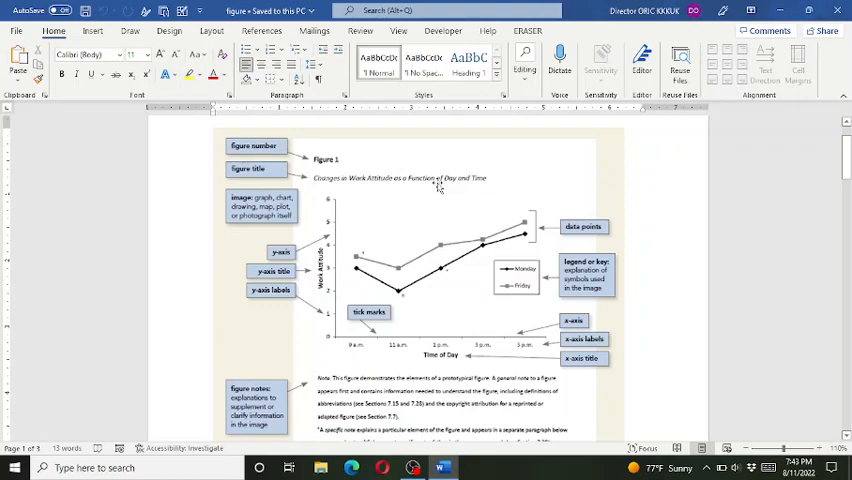
# Move the caption above the diagram as a 'Figure 1' label with the Job Demands Resource Theory title.
pyautogui.scroll(-3)
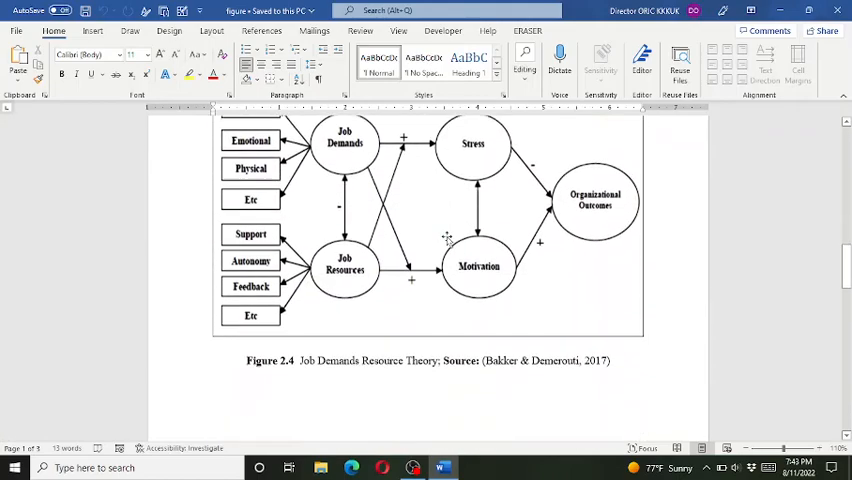
pyautogui.scroll(-3)
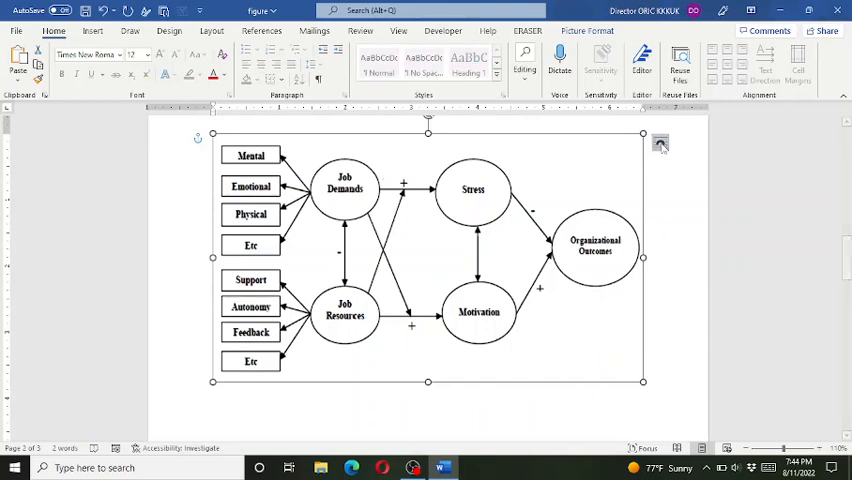
pyautogui.click(660, 143)
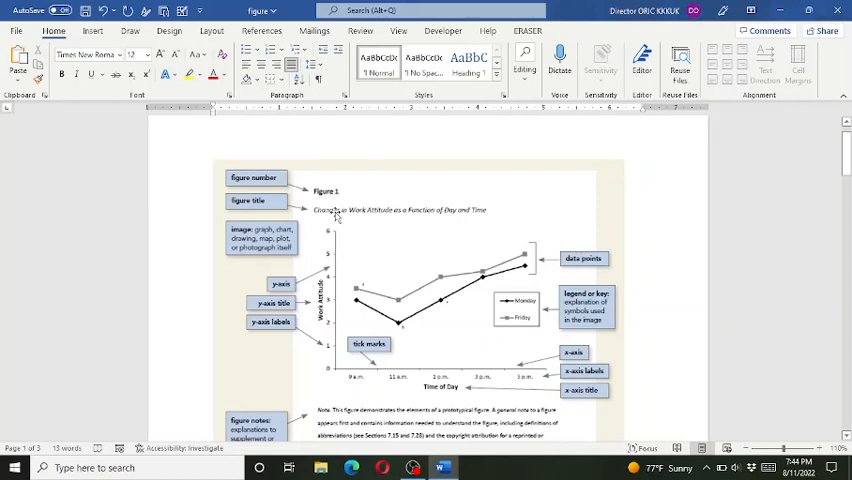
# Left-align the Figure 1 label and title lines and remove the space after the paragraph.
pyautogui.scroll(-3)
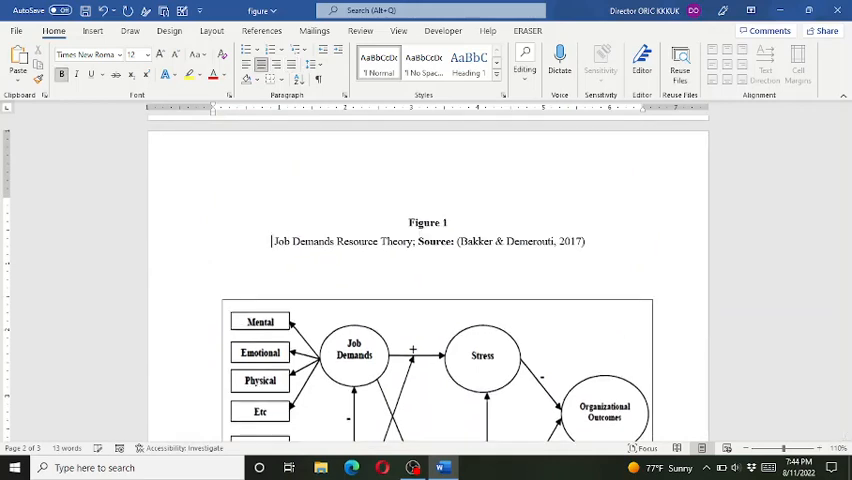
pyautogui.moveTo(272, 241); pyautogui.dragTo(586, 241)
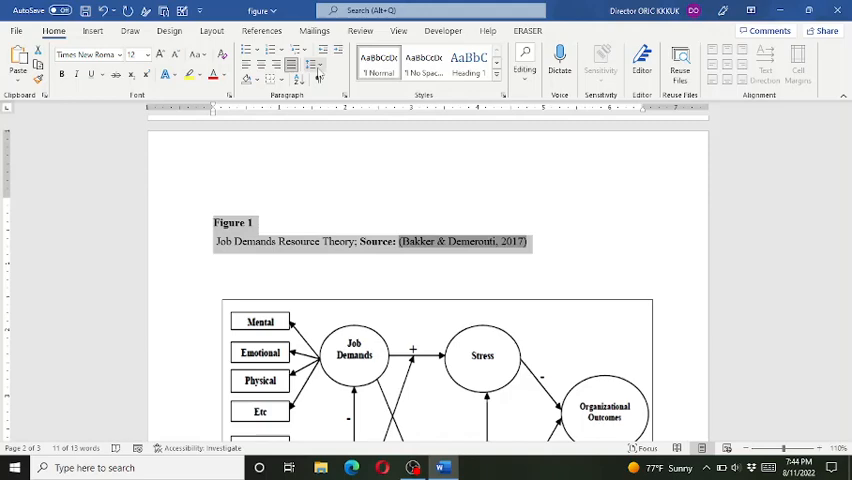
pyautogui.scroll(-3)
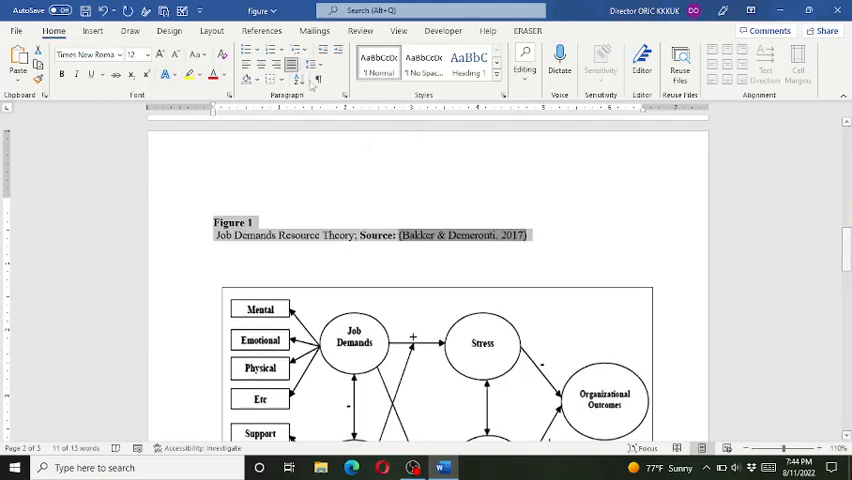
pyautogui.moveTo(278, 237)
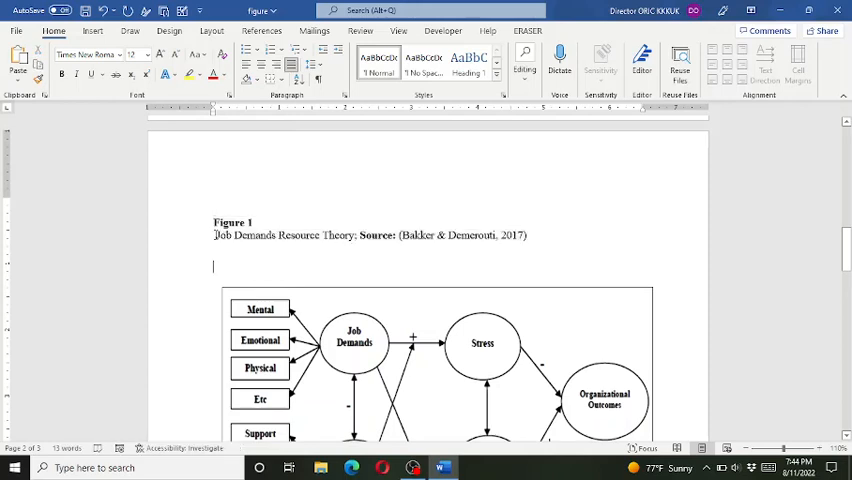
# Italicise the Job Demands Resource Theory title line beneath the bold Figure 1 label.
pyautogui.moveTo(214, 235); pyautogui.dragTo(527, 235)
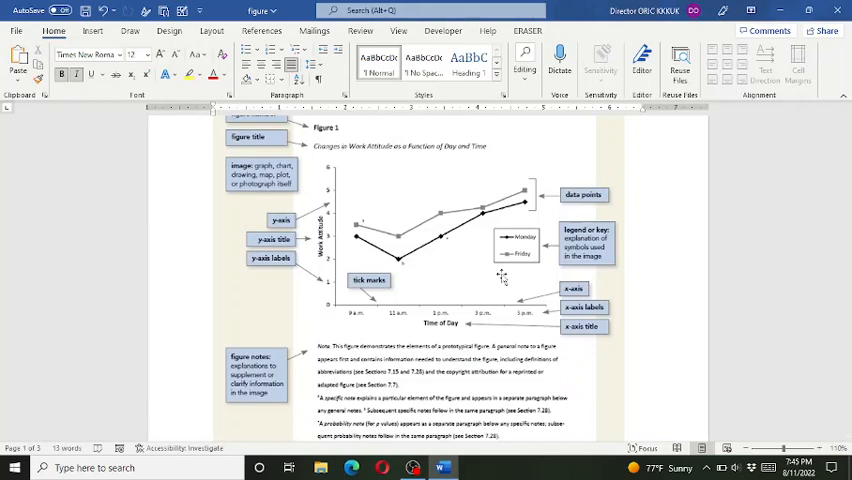
# Return to the formatted diagram at 90% zoom and select the word 'Source' in its title.
pyautogui.scroll(-3)
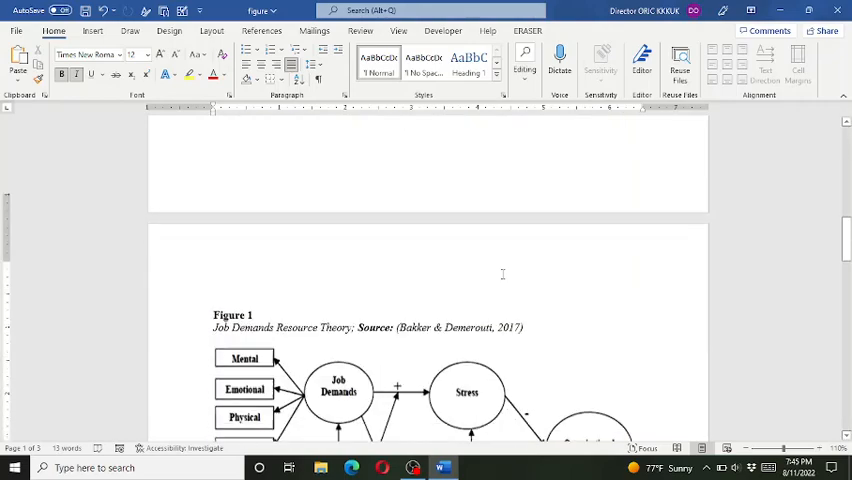
pyautogui.scroll(-3)
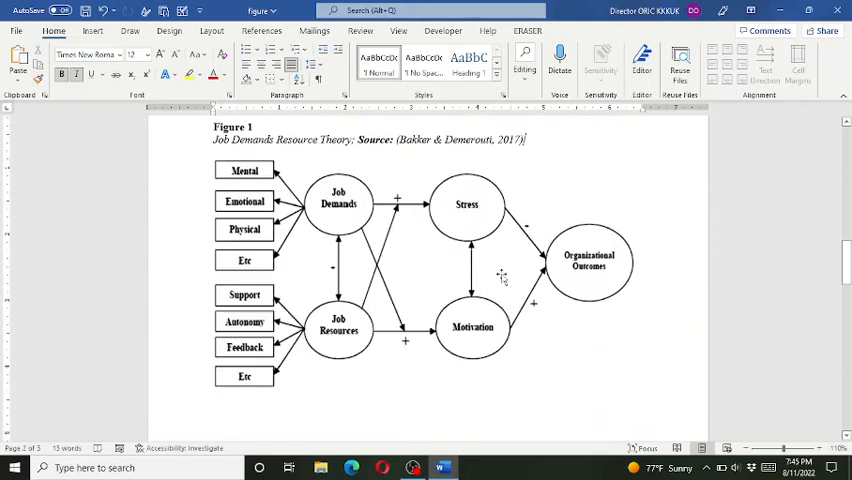
pyautogui.scroll(-3)
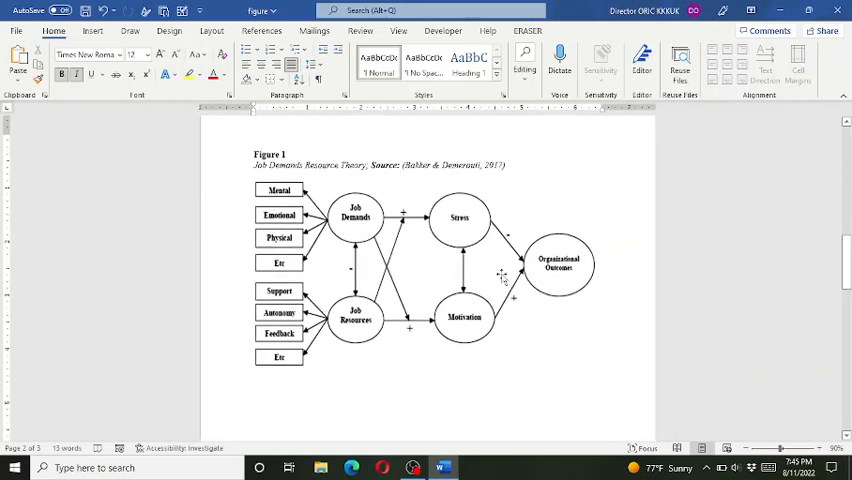
pyautogui.write(']')
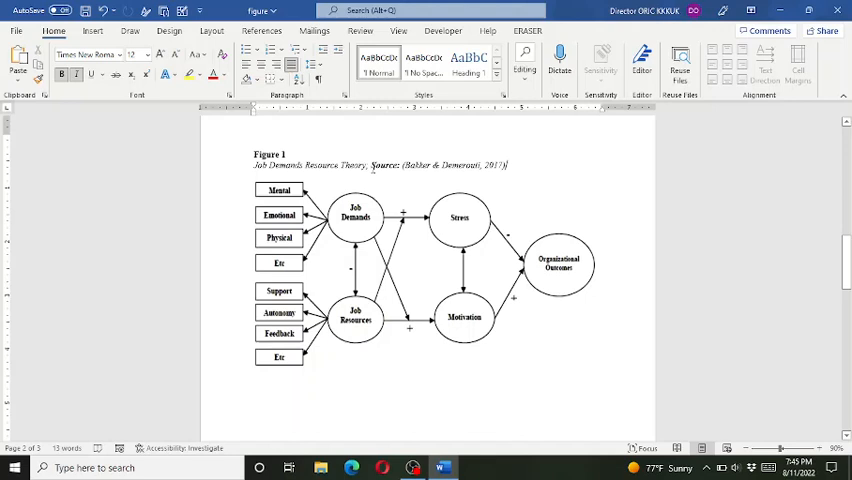
pyautogui.doubleClick(384, 165)
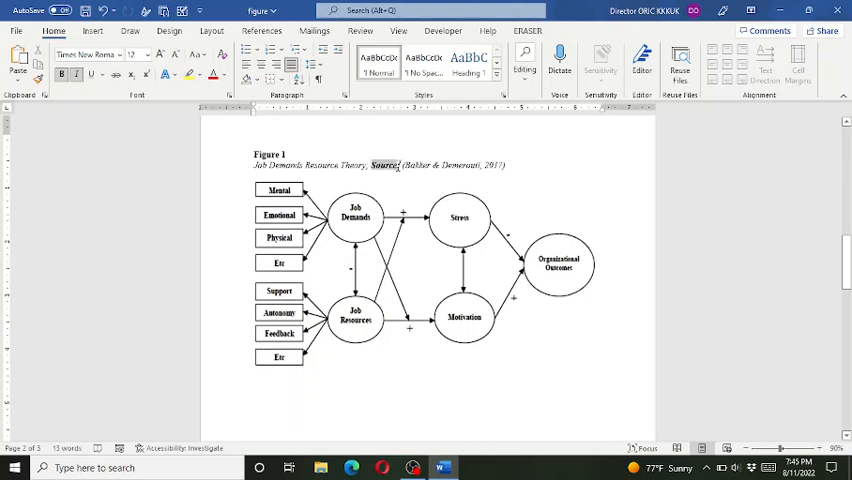